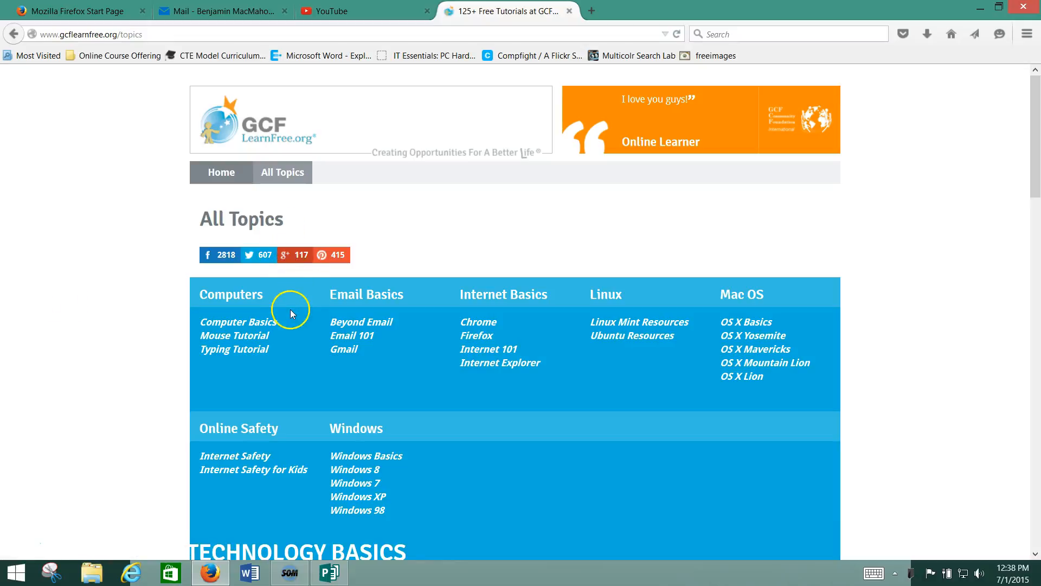
Open the Computer Basics tutorial from All Topics and enter its Setting Up a Computer lesson.
scroll(down, 3)
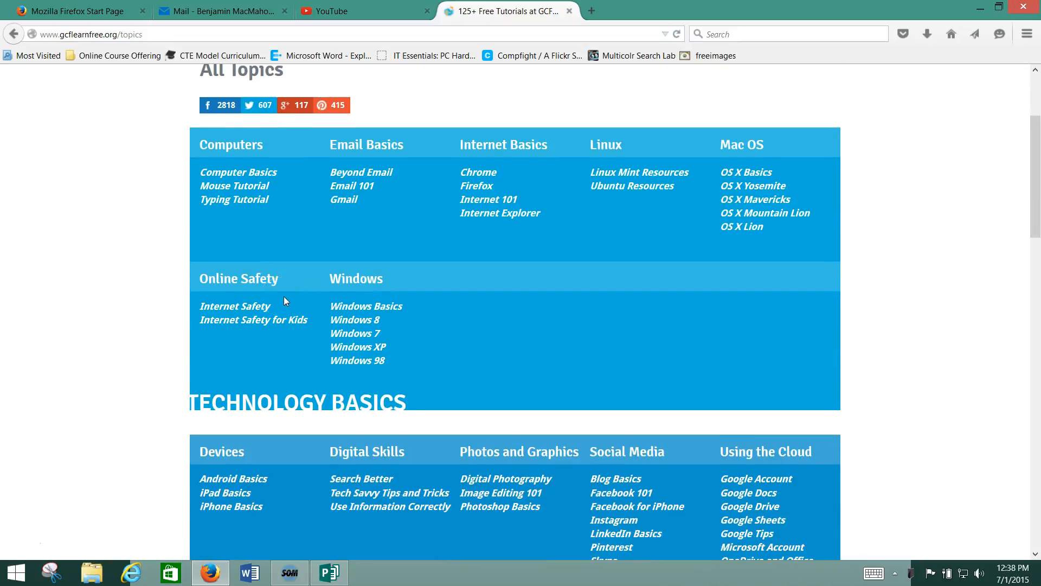
scroll(down, 3)
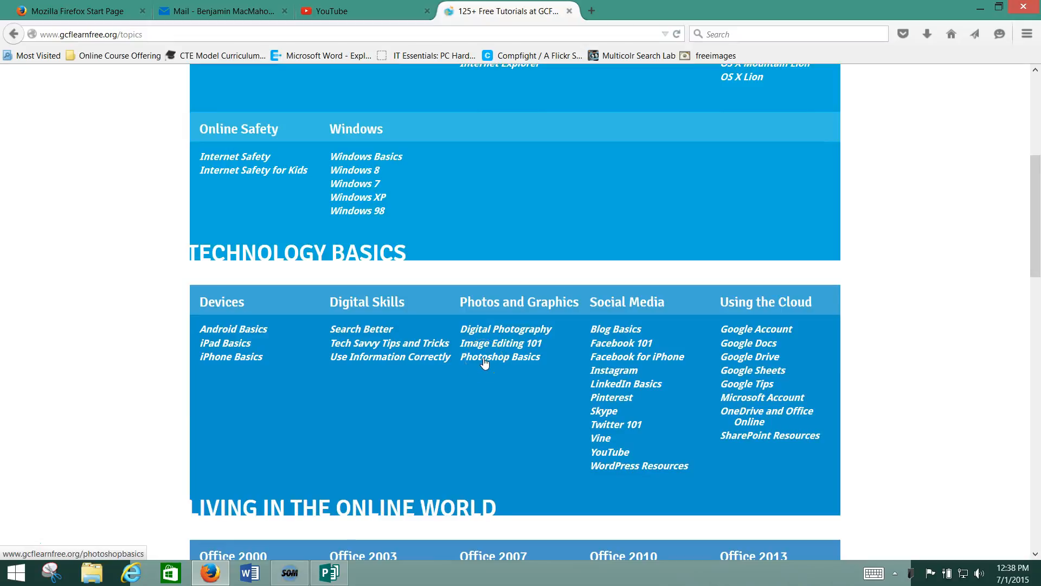
scroll(up, 3)
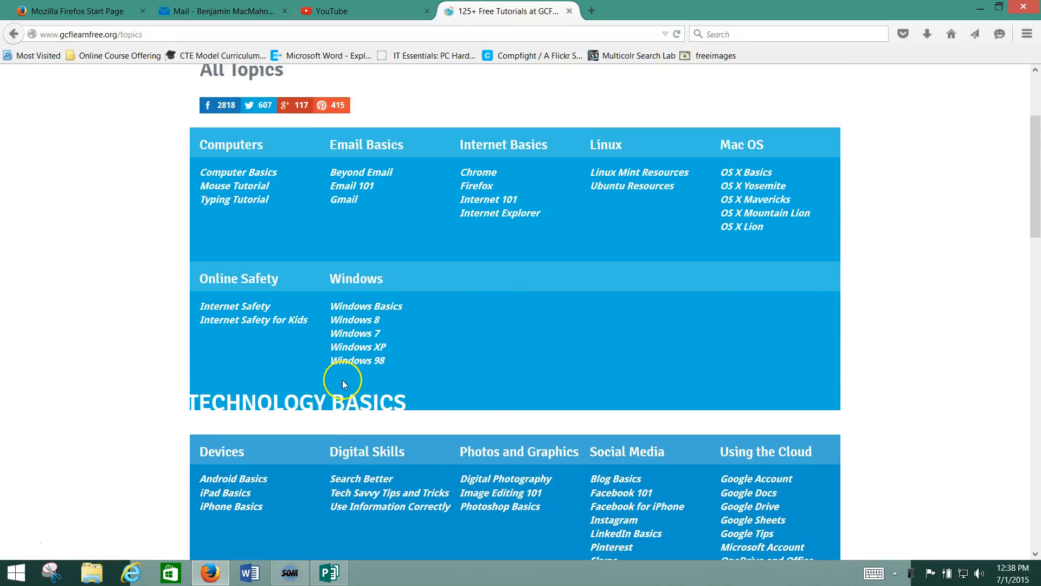
click(237, 173)
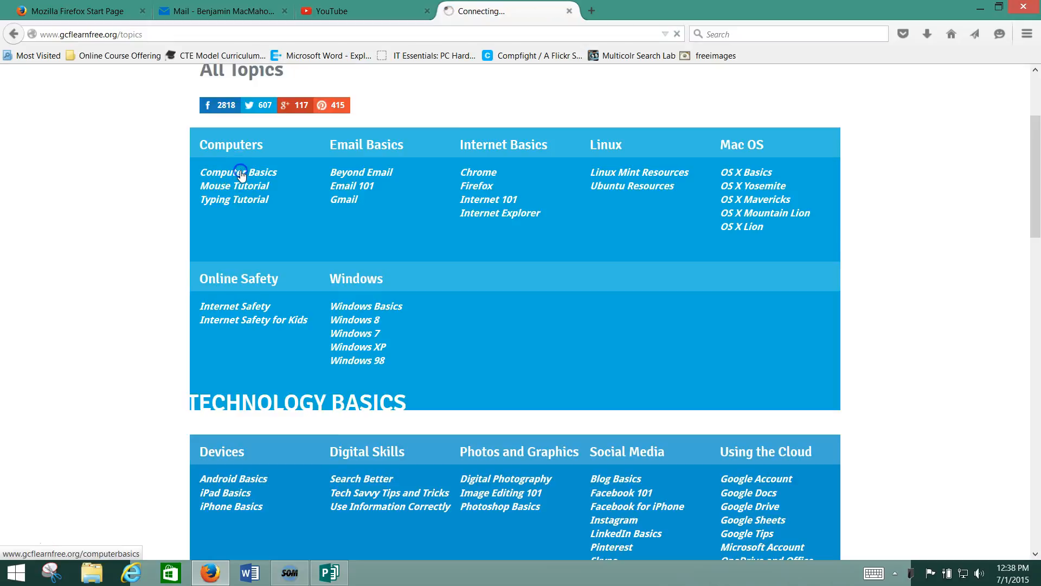
click(237, 173)
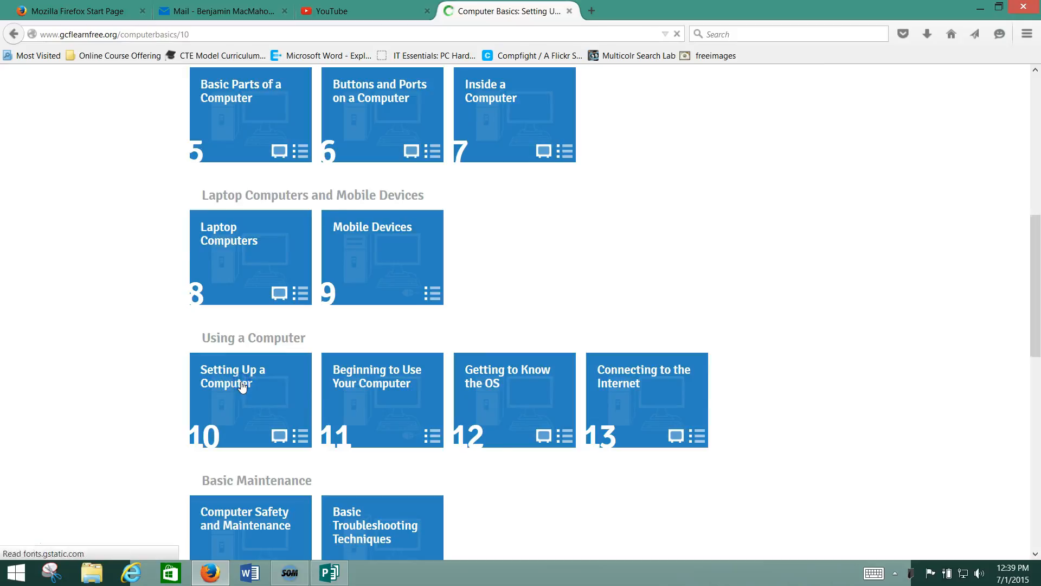
Scroll the lesson to Step 3 and follow the Connecting Cables link.
click(240, 377)
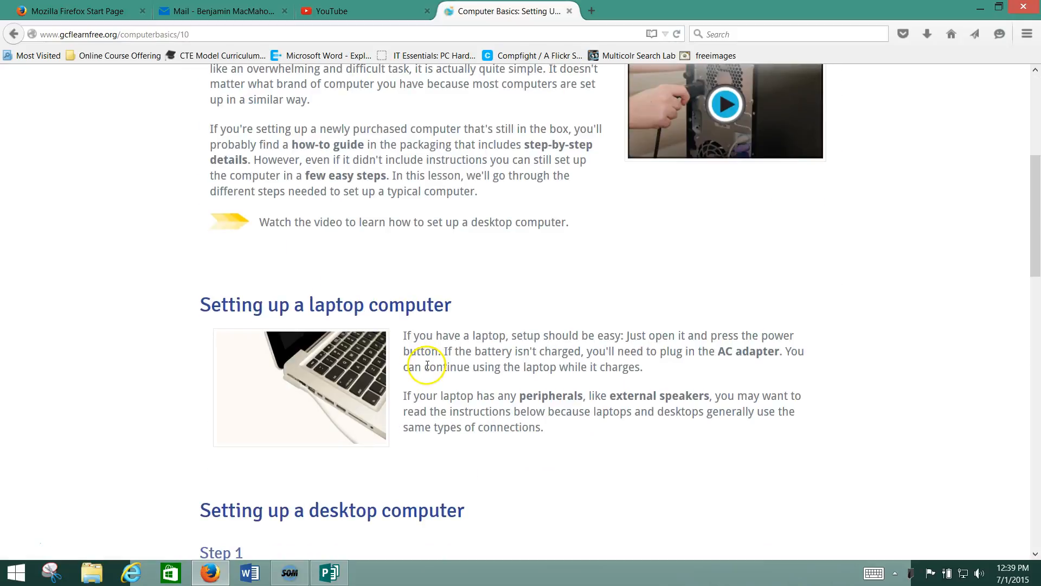
scroll(down, 3)
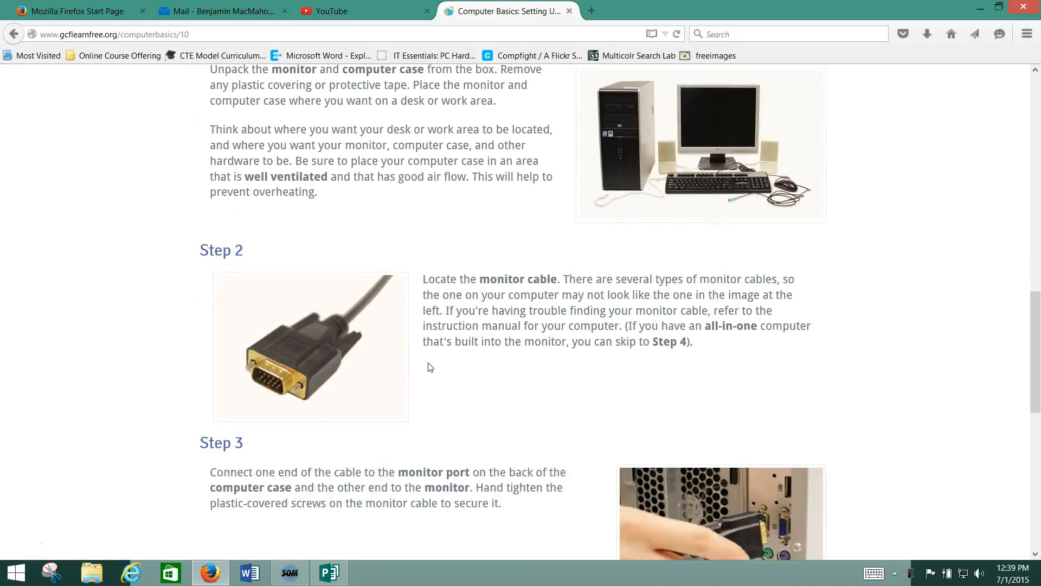
scroll(down, 3)
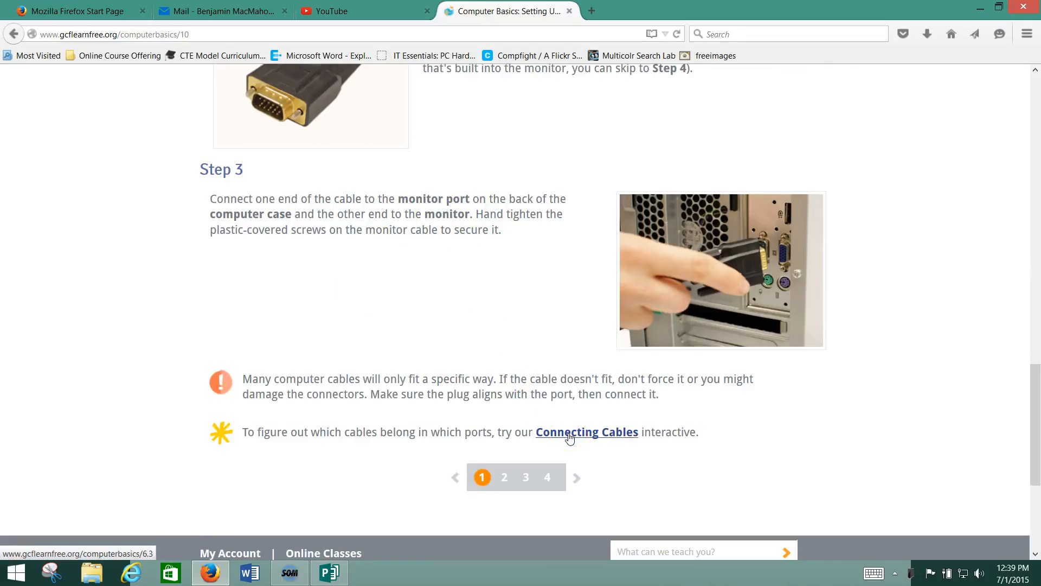
click(587, 432)
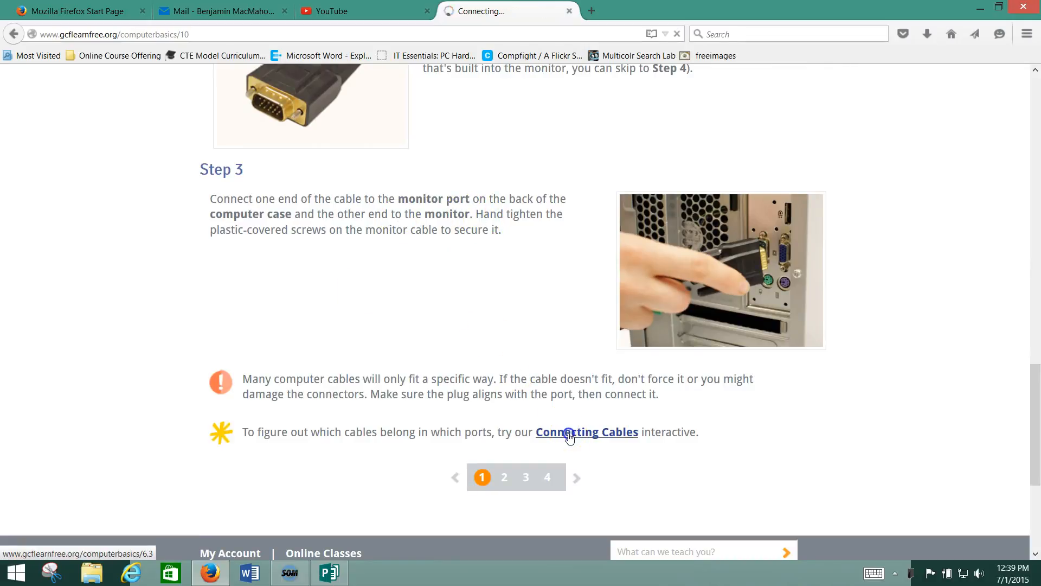
Reach the practice game, choose a setup and step through its instructions to begin matching cables.
click(587, 431)
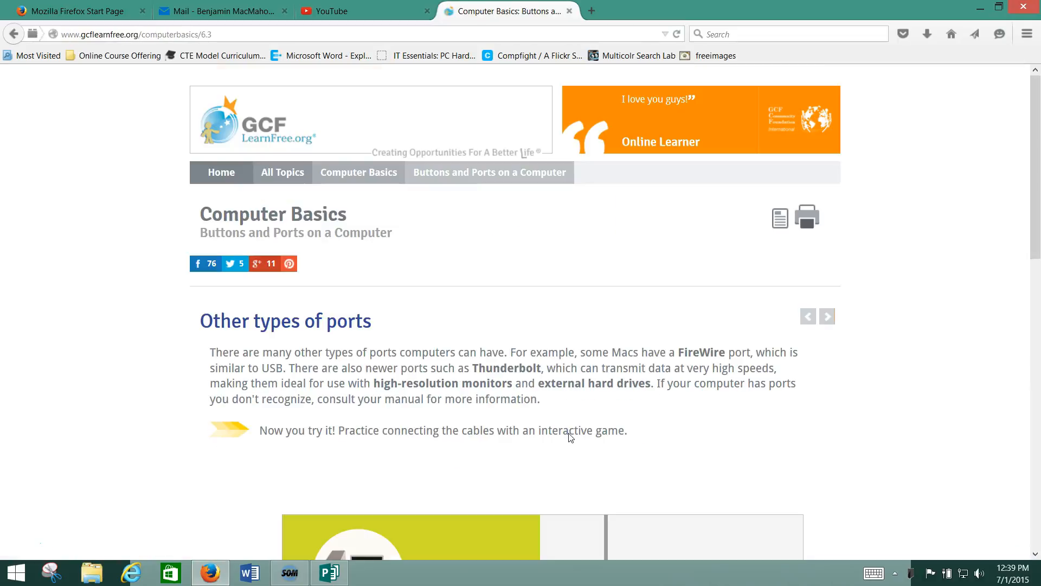
scroll(down, 3)
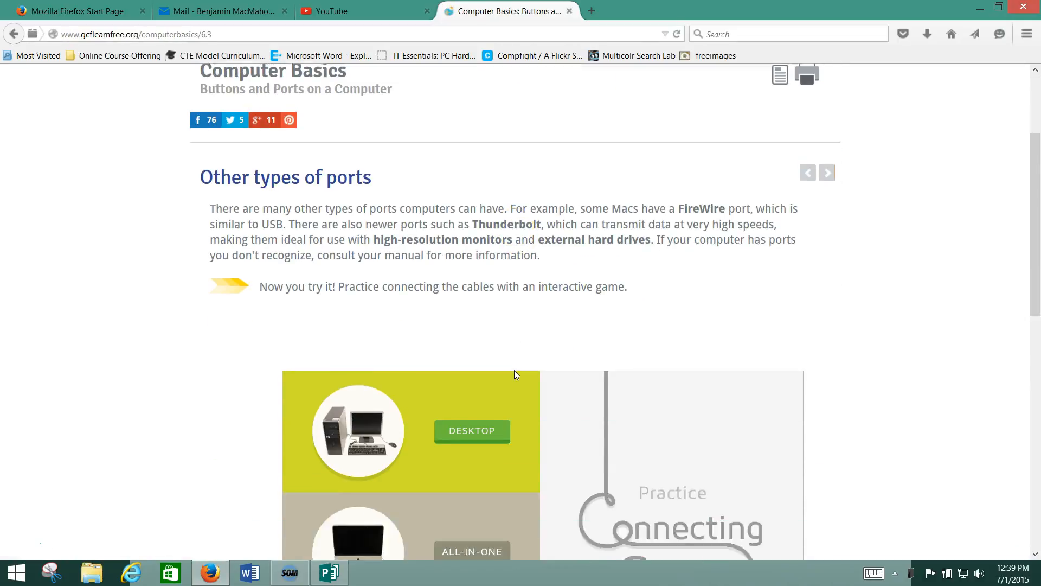
scroll(down, 3)
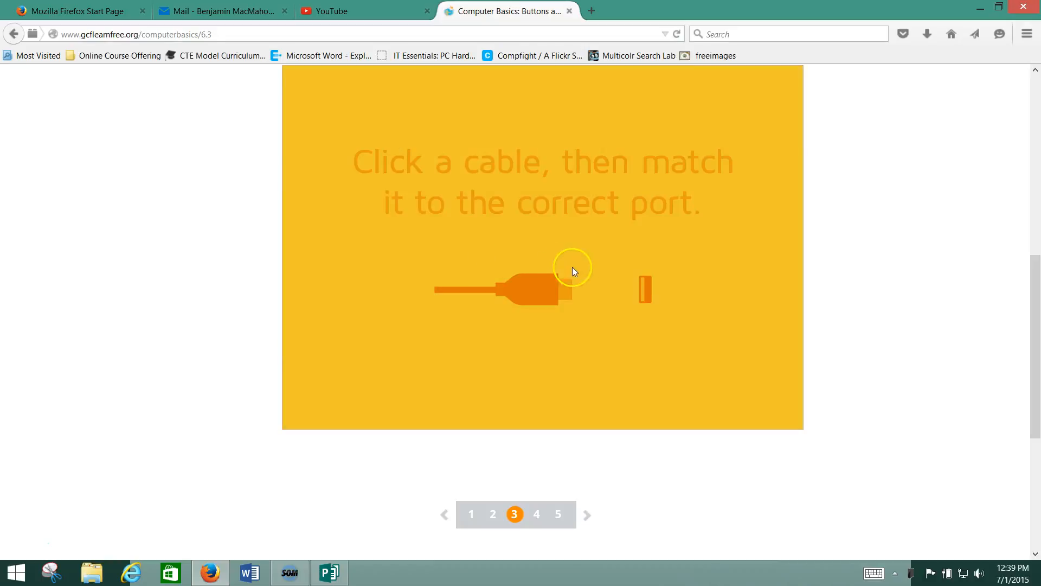
click(501, 289)
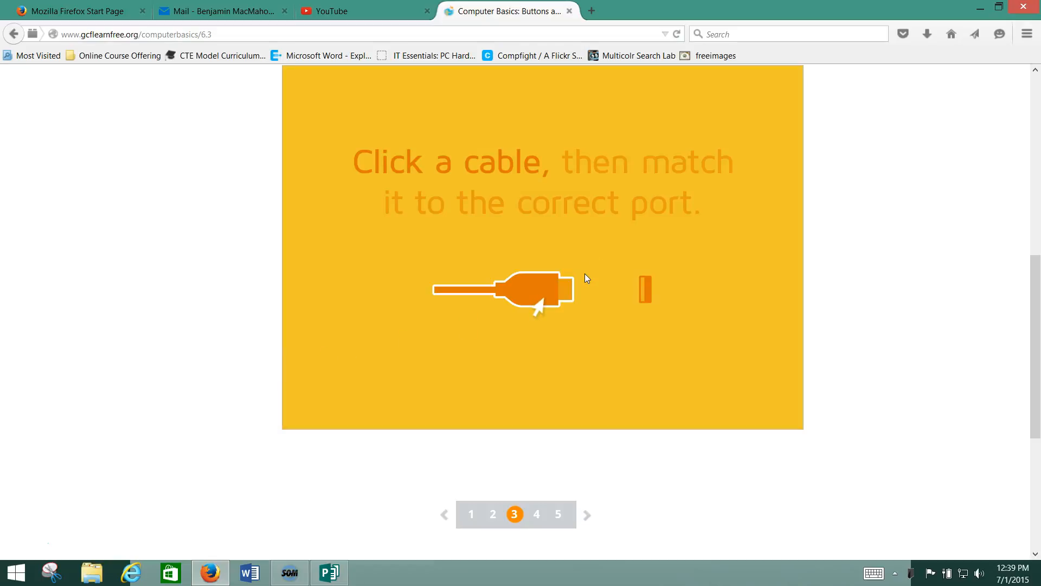
click(555, 299)
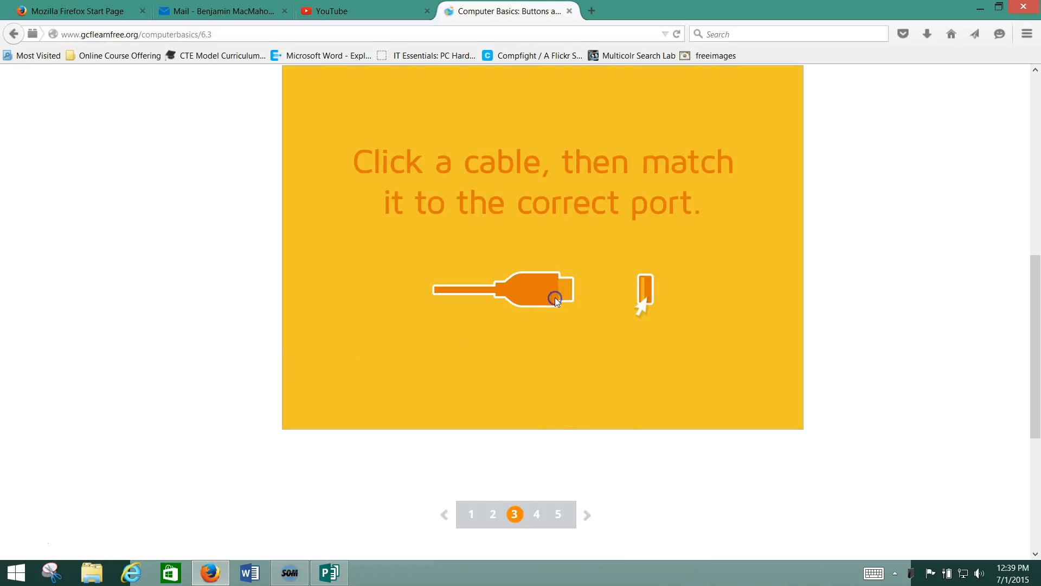
click(555, 297)
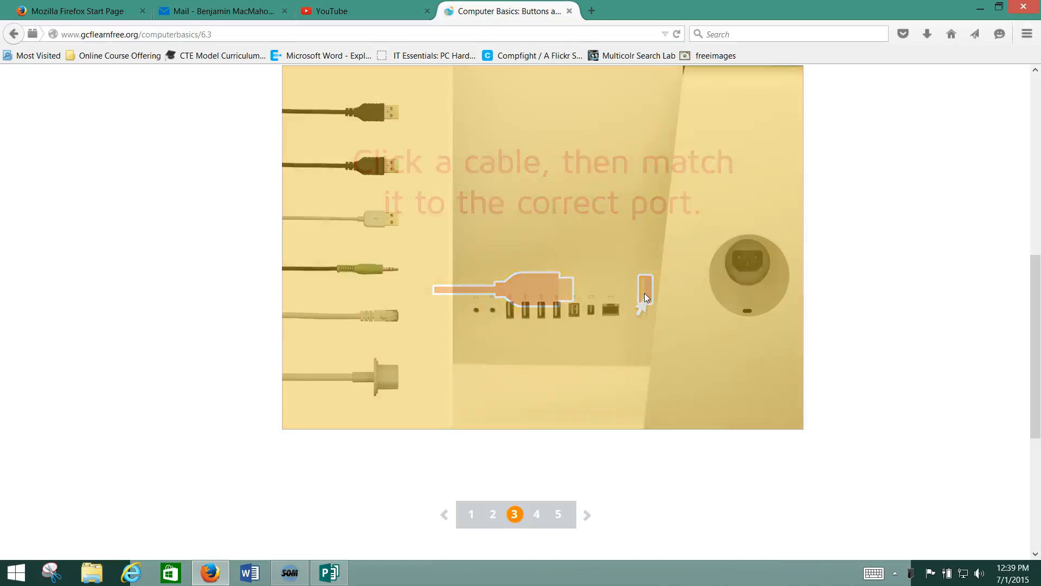
Dismiss the instructions and pick up the printer cable to plug into its port.
click(369, 111)
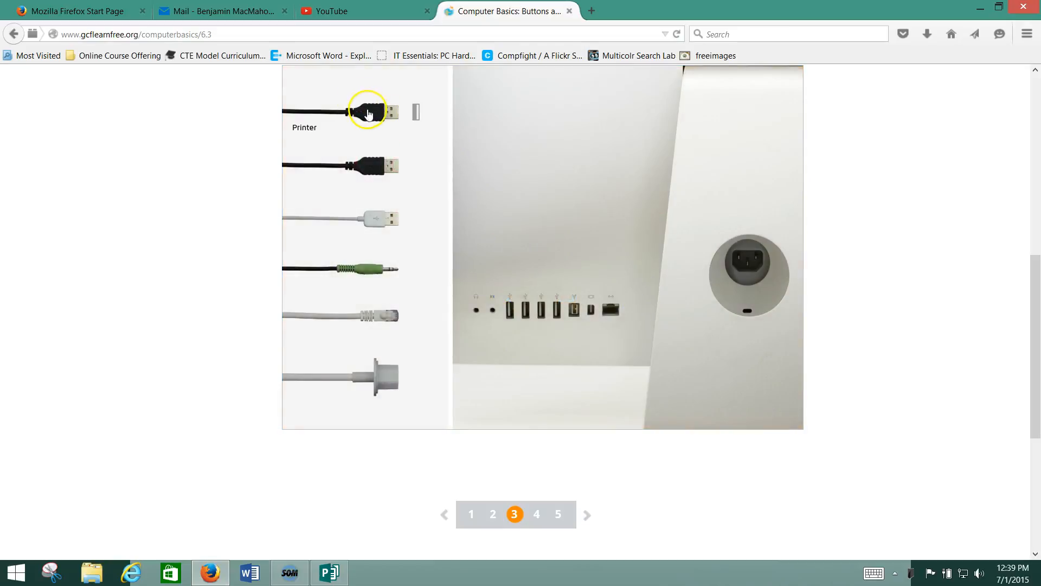
click(368, 110)
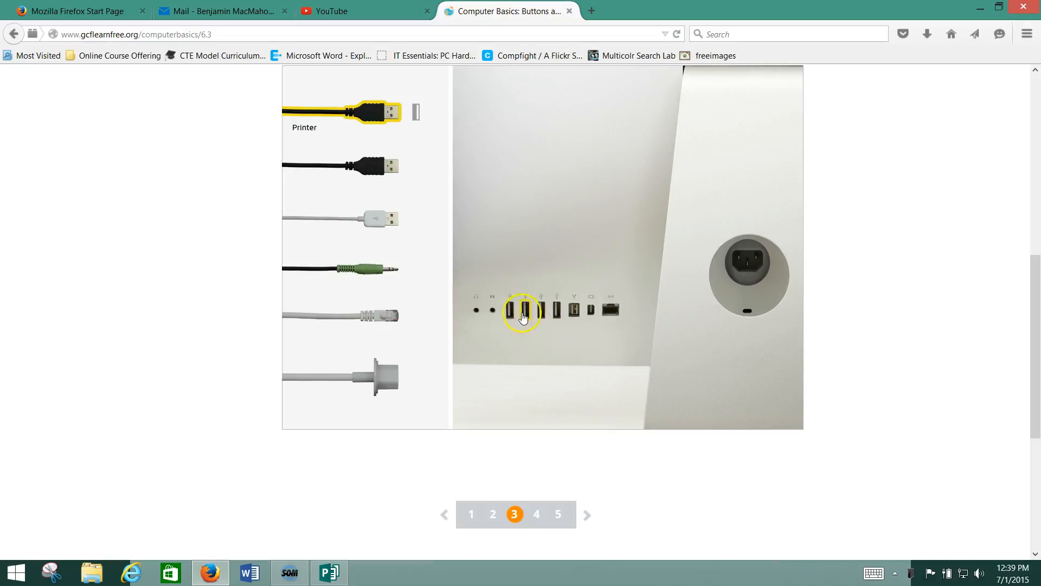
mouse_move(558, 316)
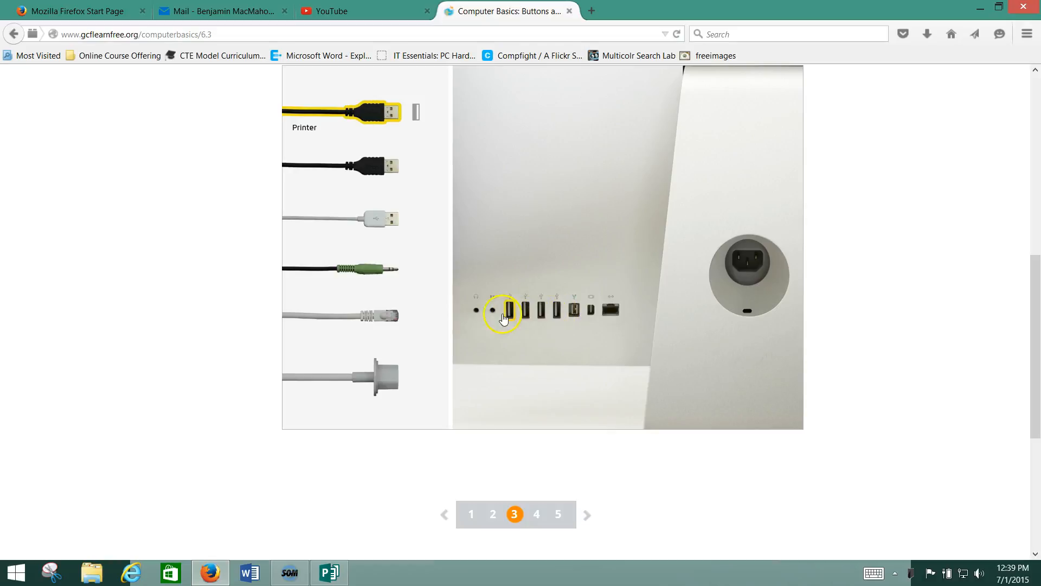
mouse_move(508, 313)
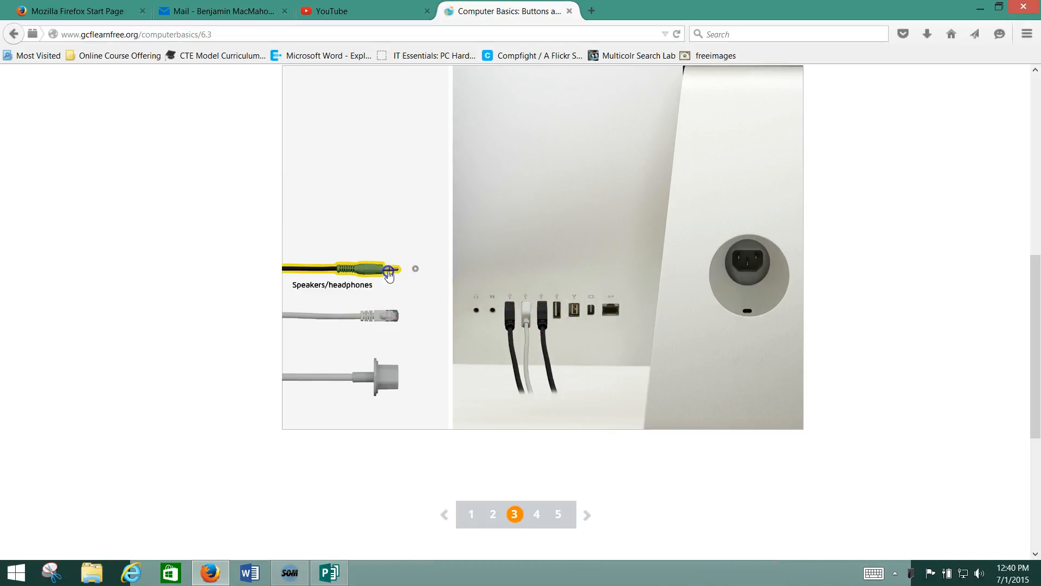
mouse_move(479, 313)
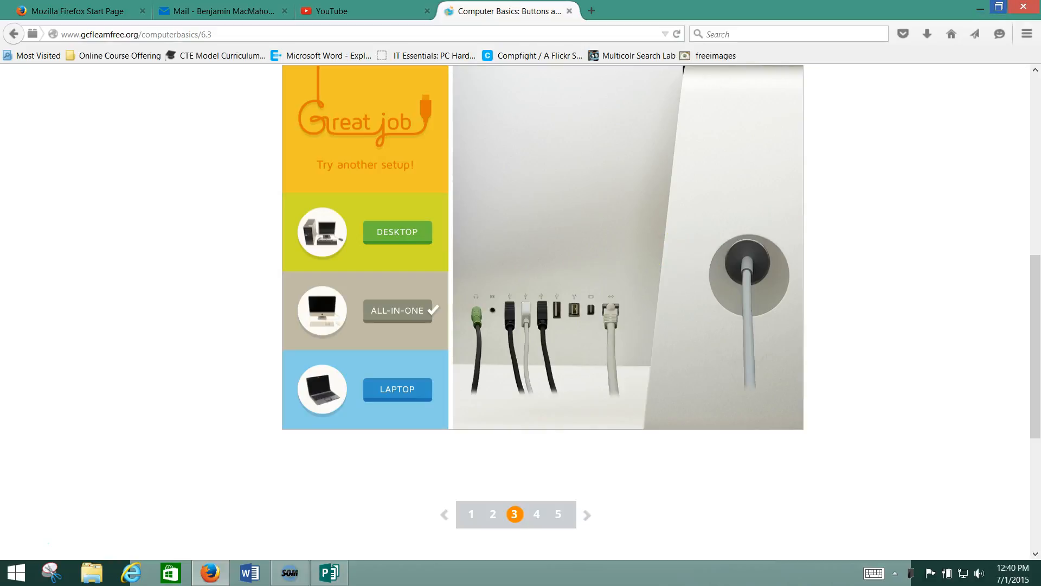
mouse_move(979, 8)
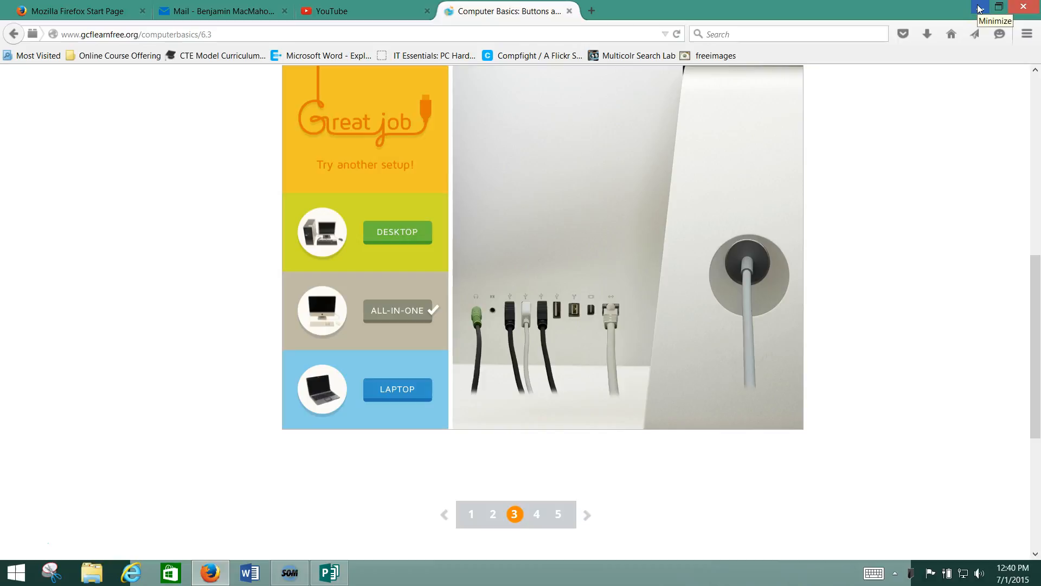
Minimize Firefox and open Control Panel from the Settings charm.
click(979, 7)
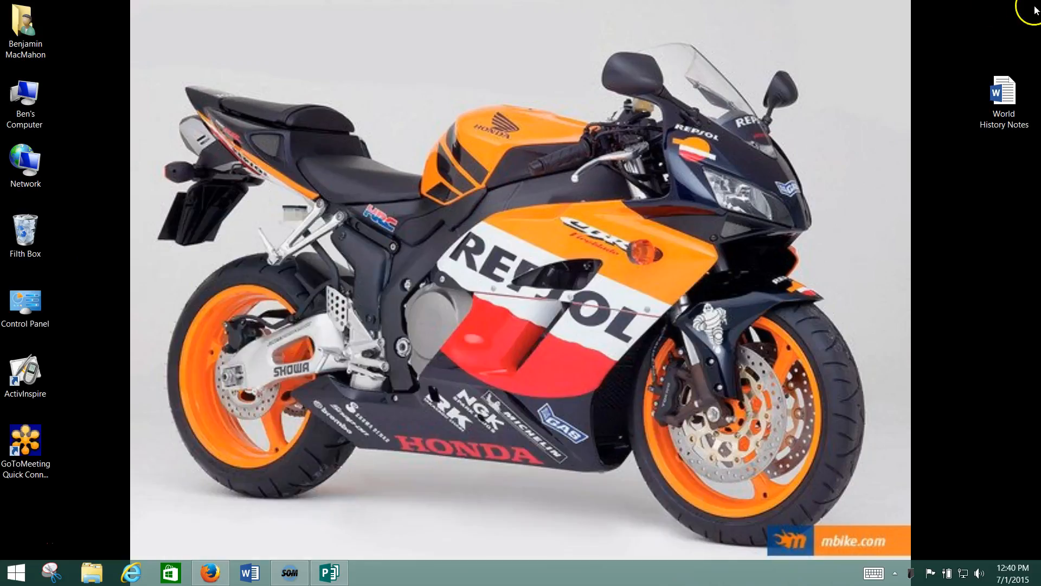
mouse_move(1035, 10)
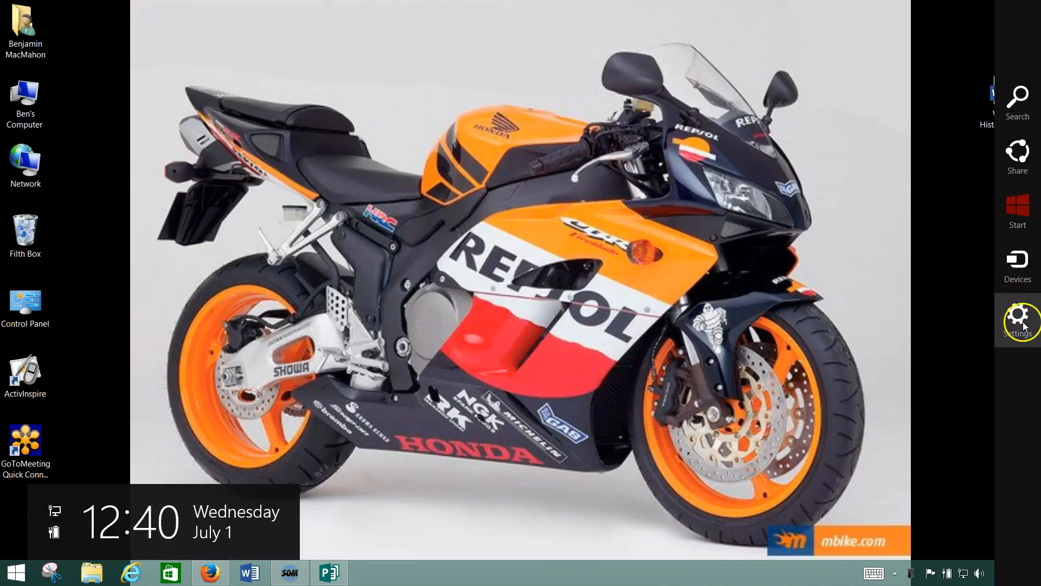
click(1017, 317)
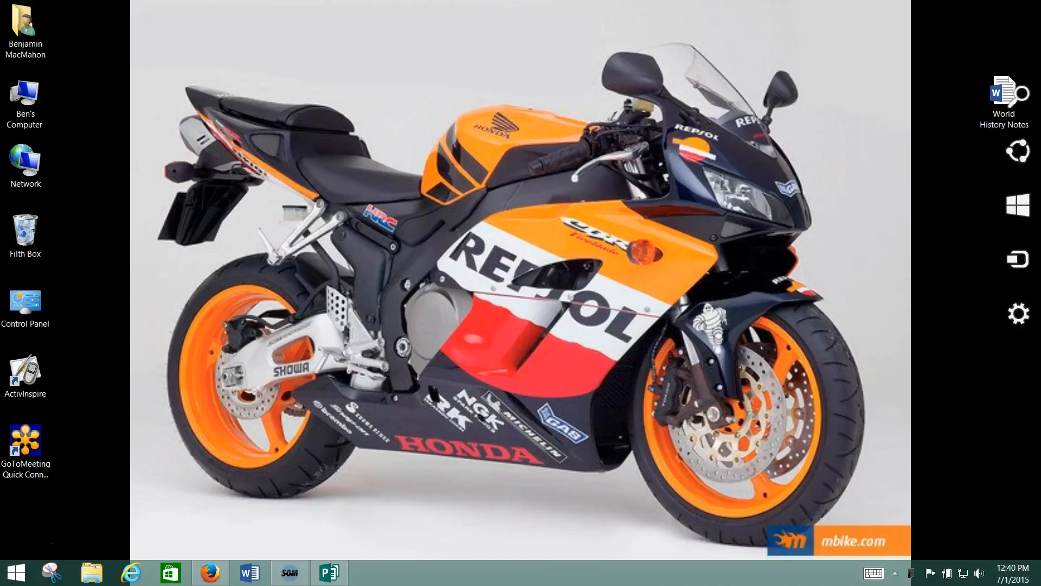
click(1012, 313)
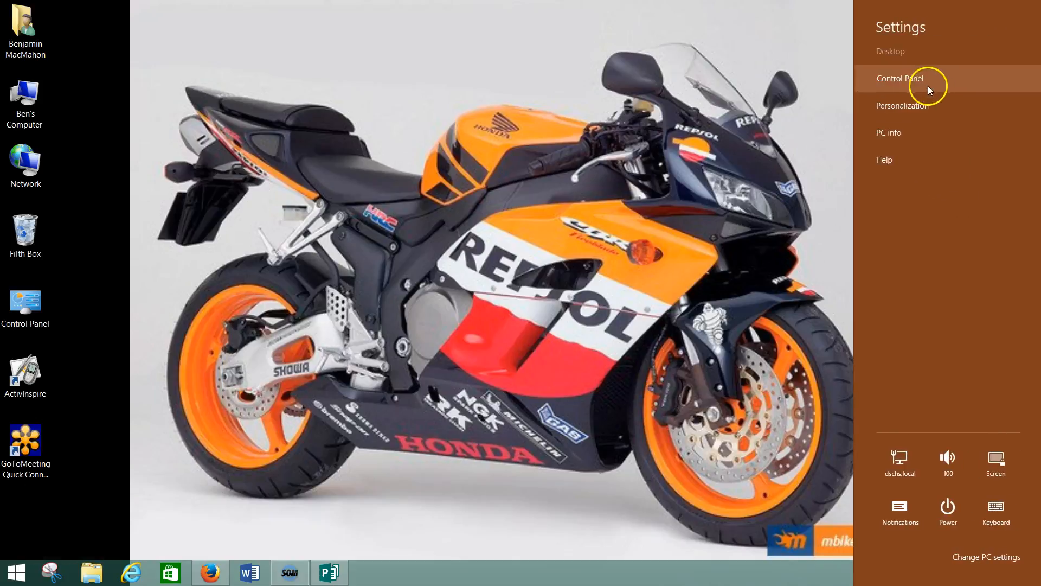
click(899, 78)
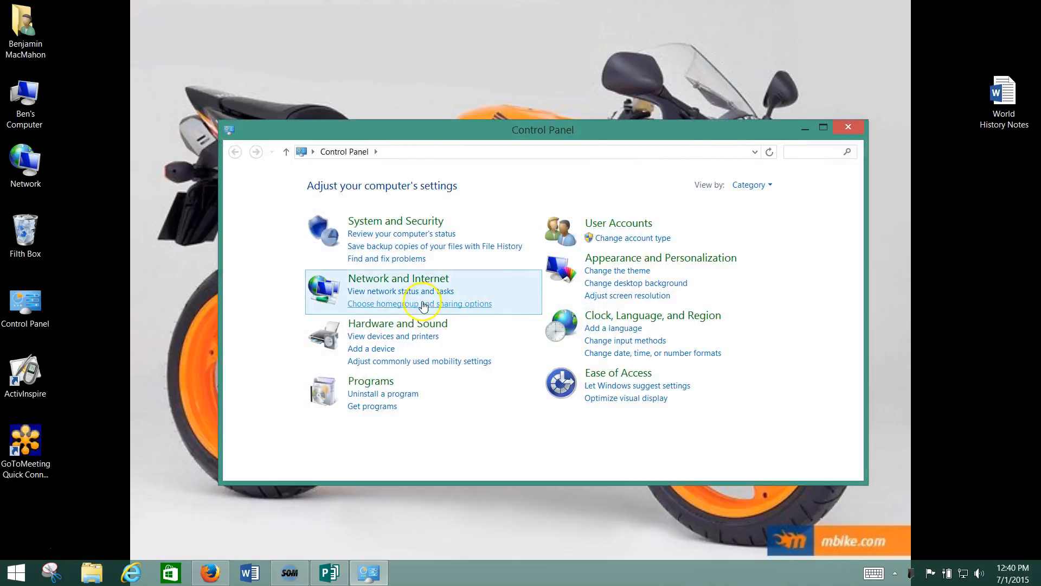
Go to Devices and Printers and open Properties for the HP Black & White .17.31 printer.
click(393, 336)
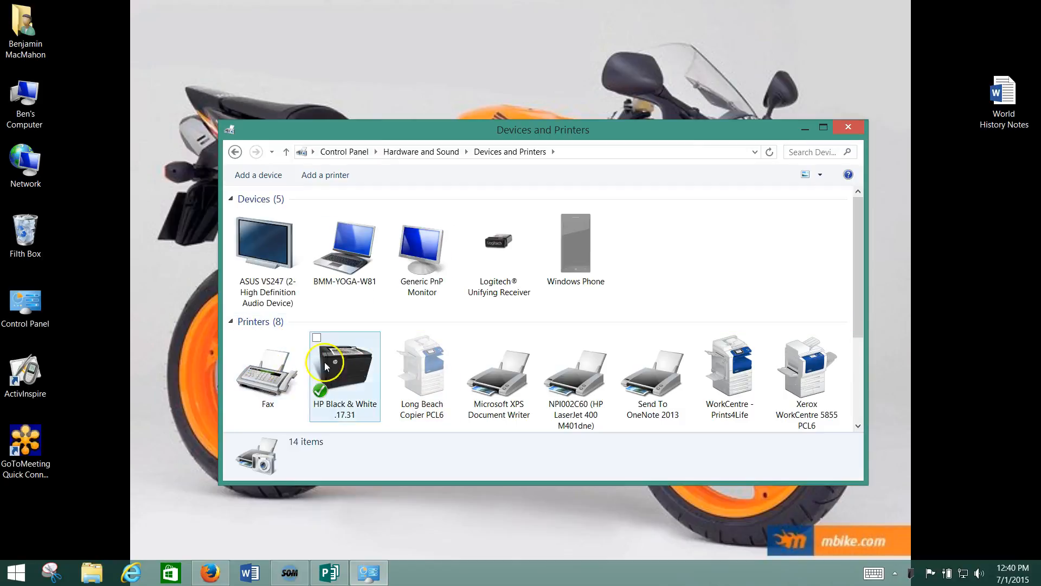
right_click(344, 366)
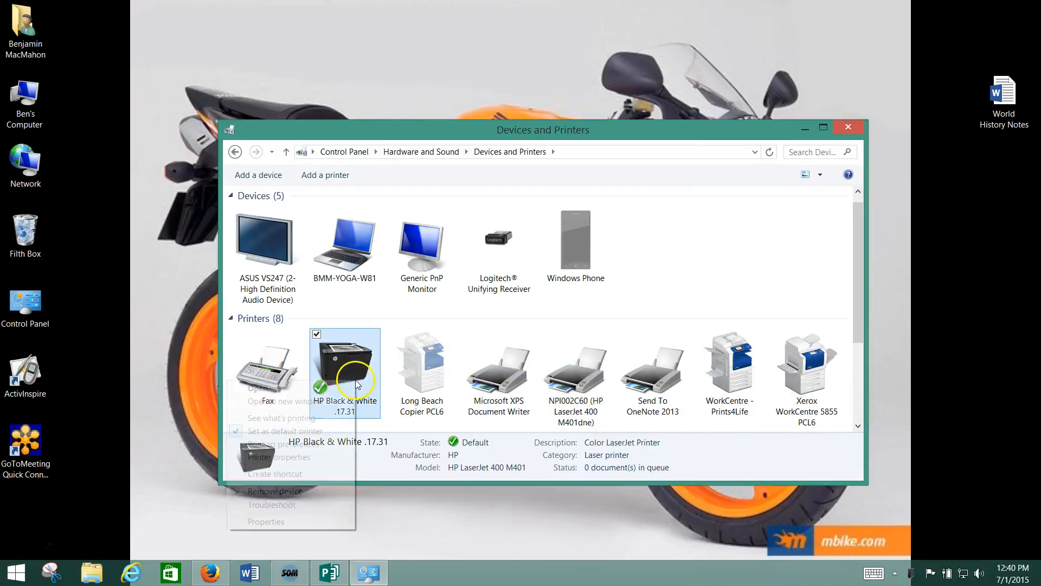
click(266, 522)
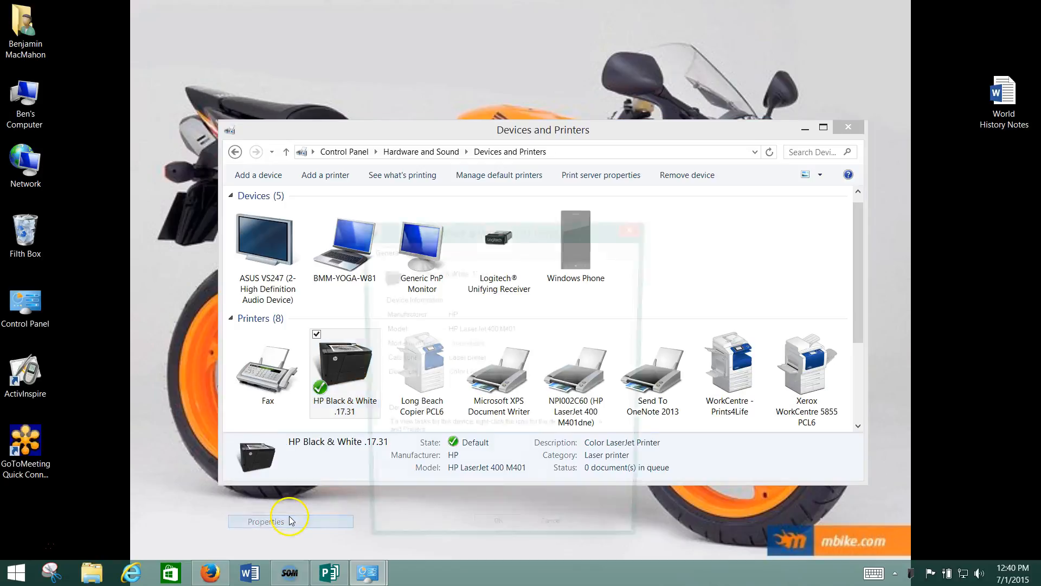
click(265, 521)
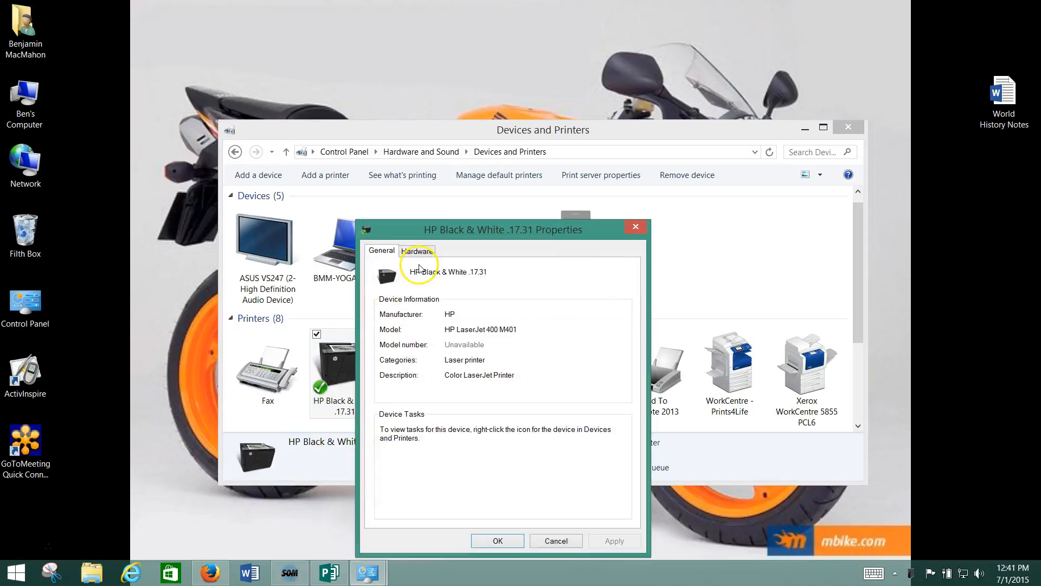
Check on the Hardware tab that the print queue works properly, then close properties and Devices and Printers.
click(417, 251)
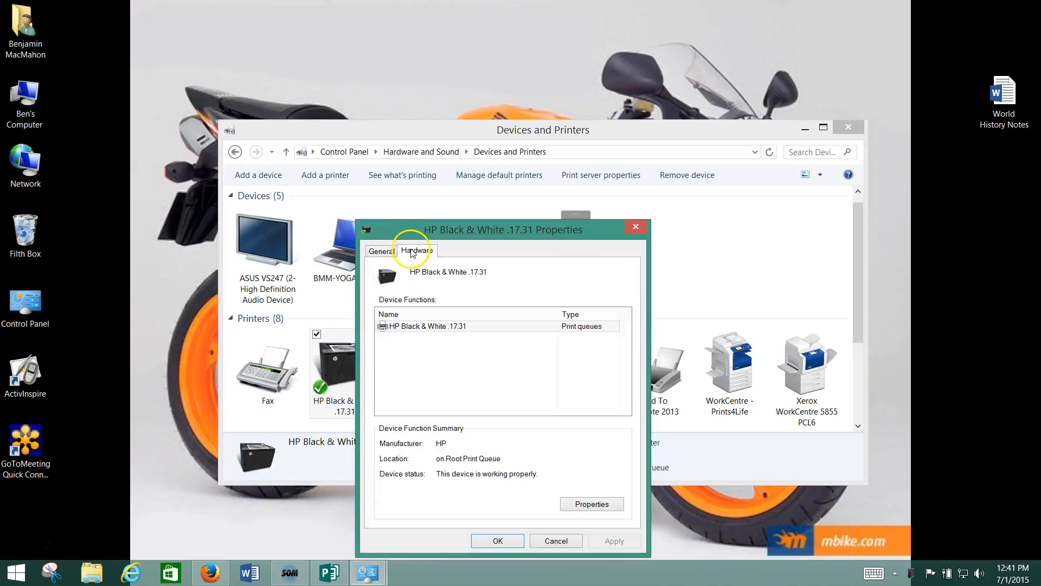
click(591, 503)
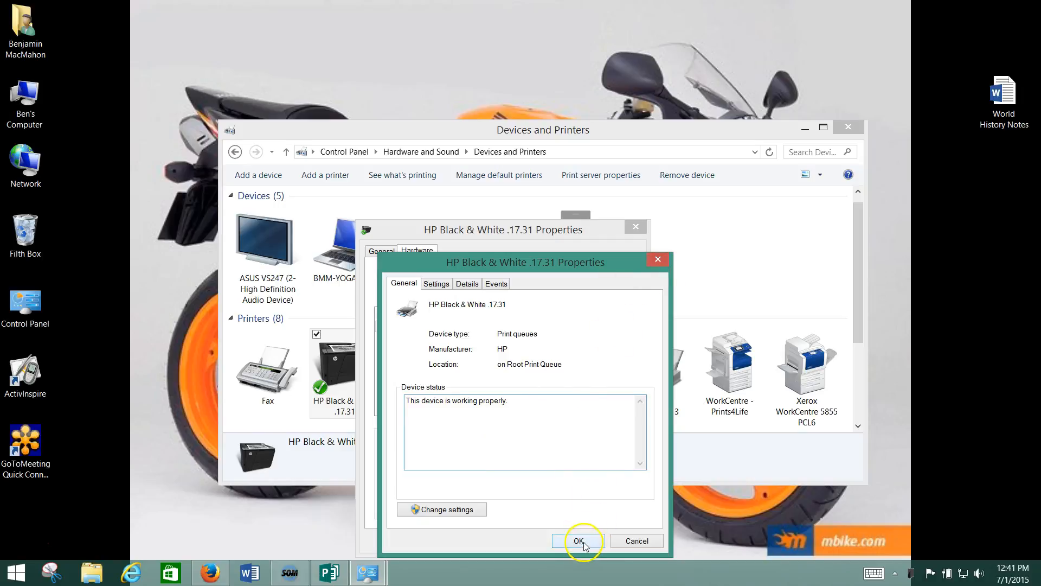
click(578, 541)
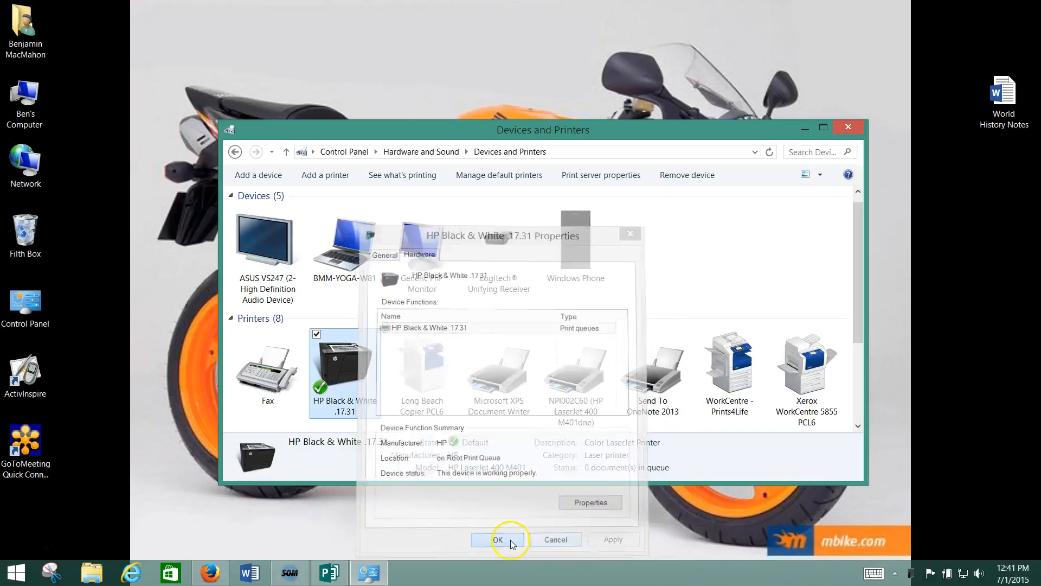
click(498, 539)
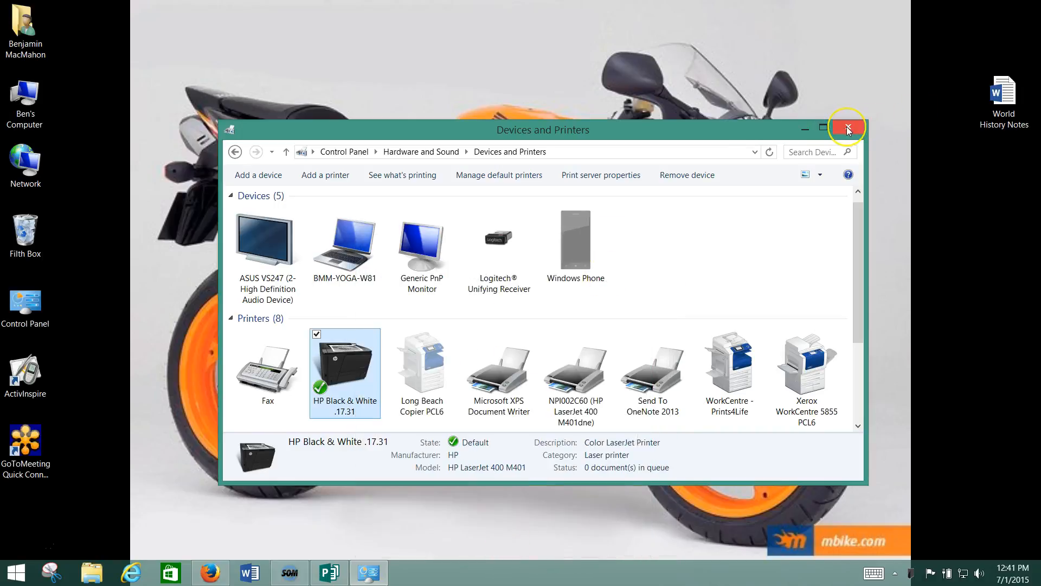
mouse_move(848, 129)
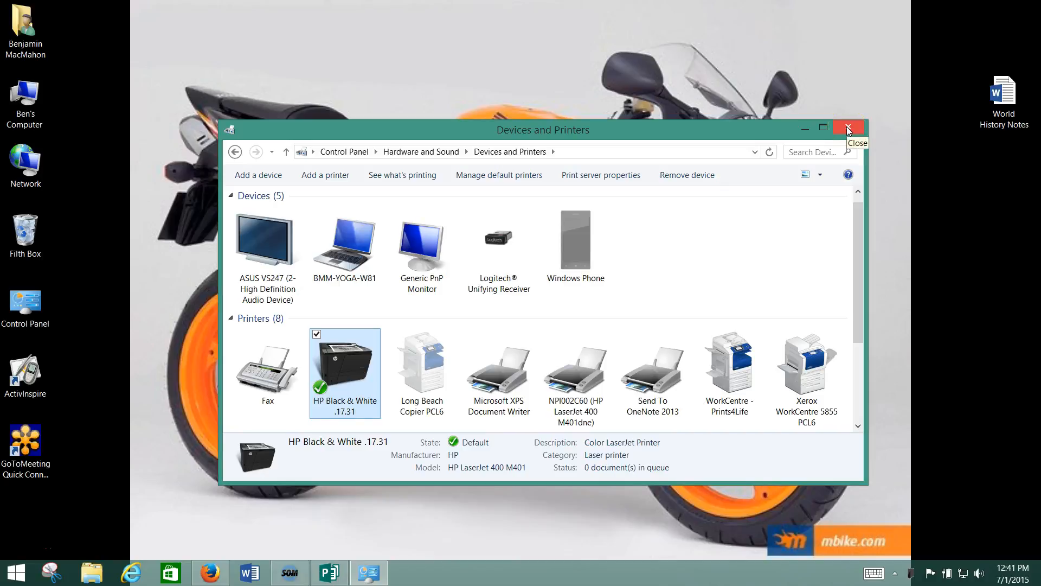
click(849, 128)
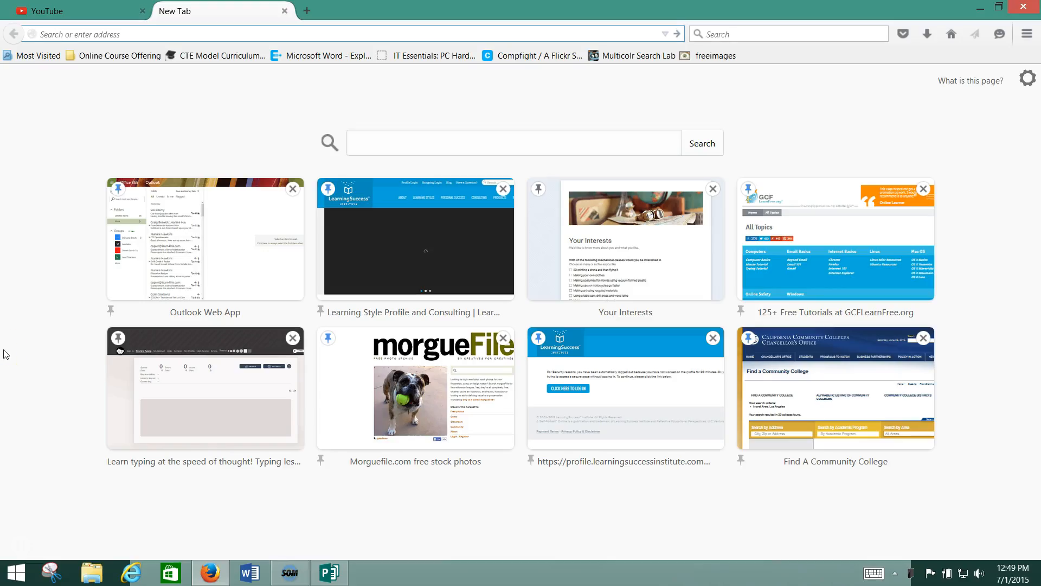
mouse_move(273, 537)
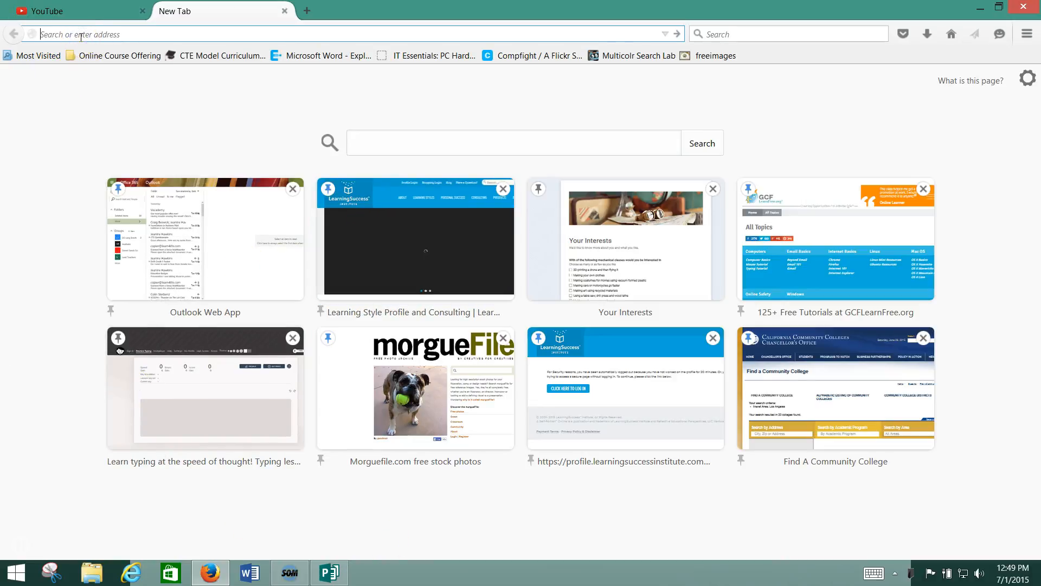
Search Google for 'HP Laserjet 400 driver' from the address bar.
text(HP Laserjetr)
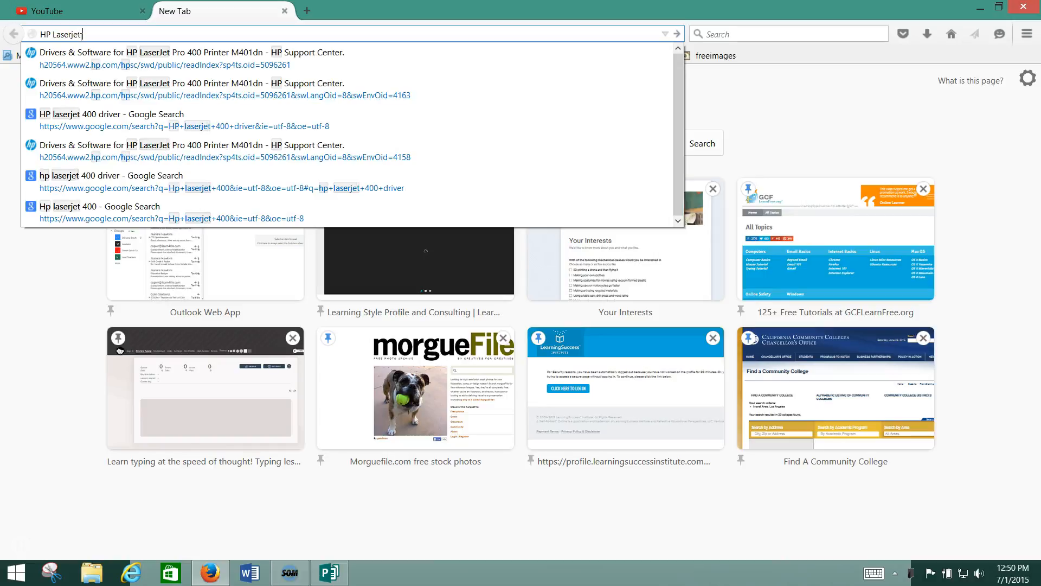
text(400 d)
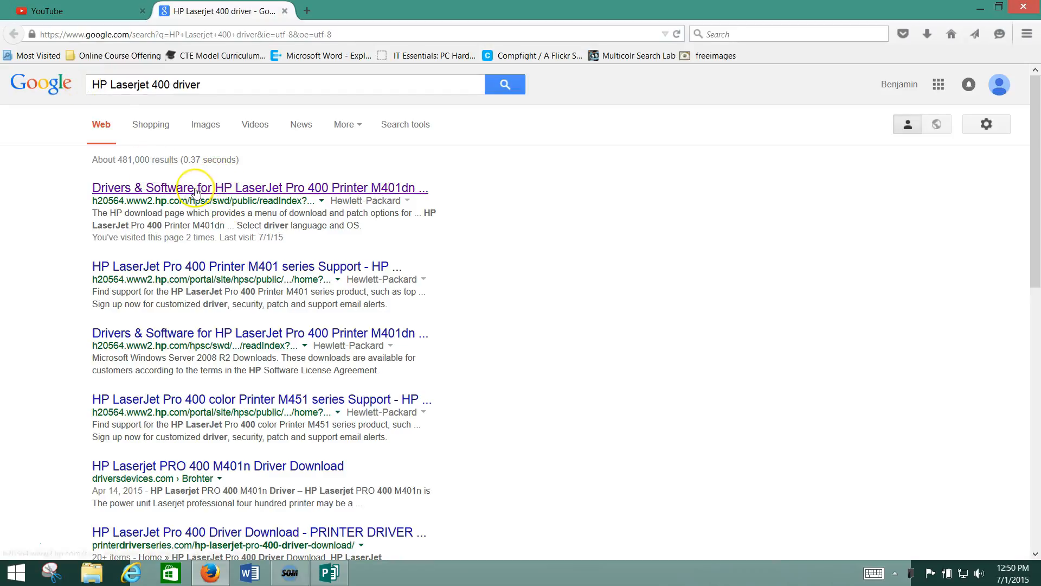
Open the 'Drivers & Software for HP LaserJet Pro 400 Printer M401dn' result.
click(193, 188)
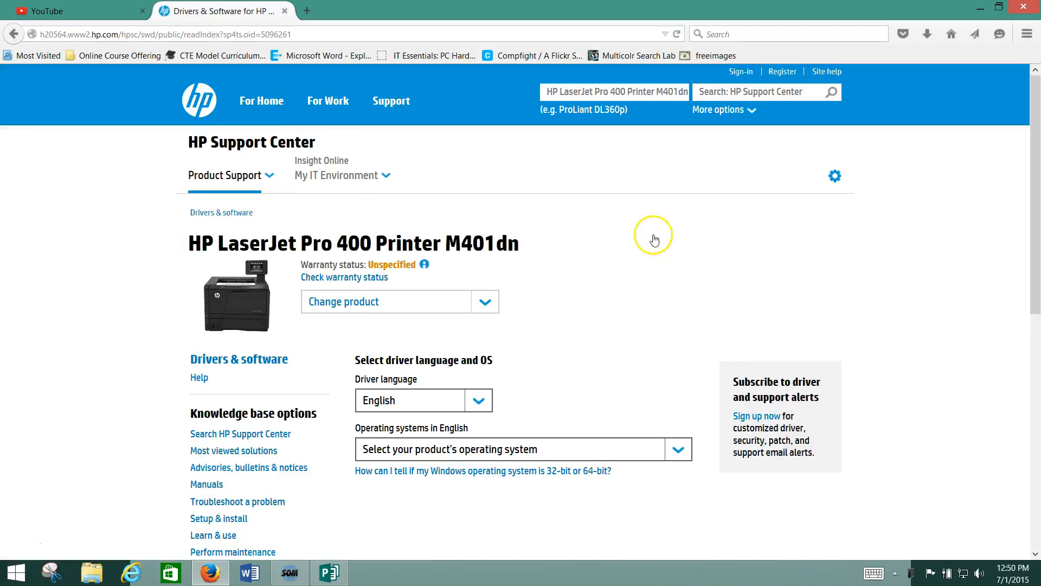
Choose Microsoft Windows 8.1 (64-bit) as operating system and expand the Driver download category.
scroll(down, 3)
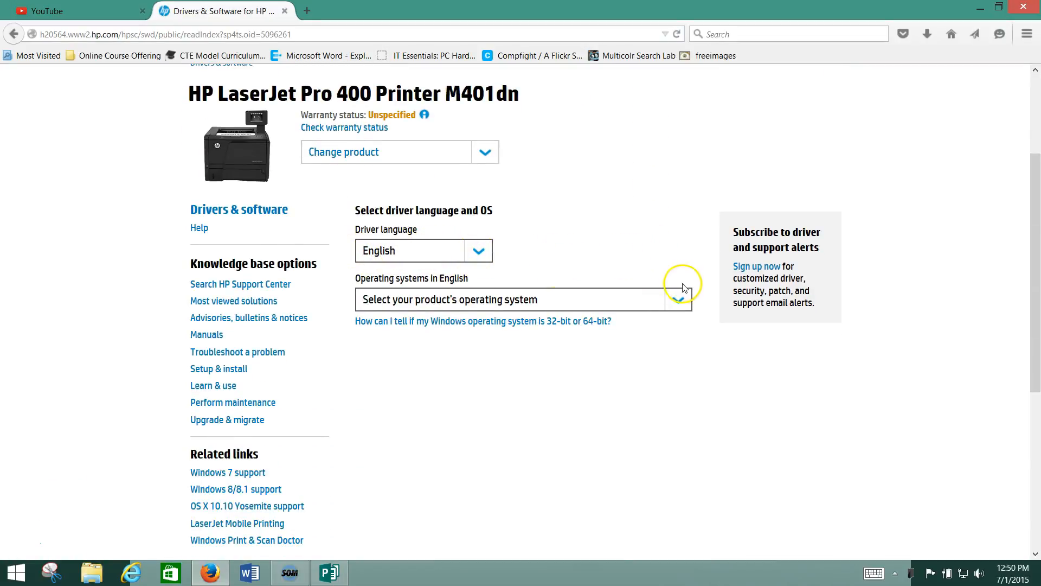
mouse_move(676, 306)
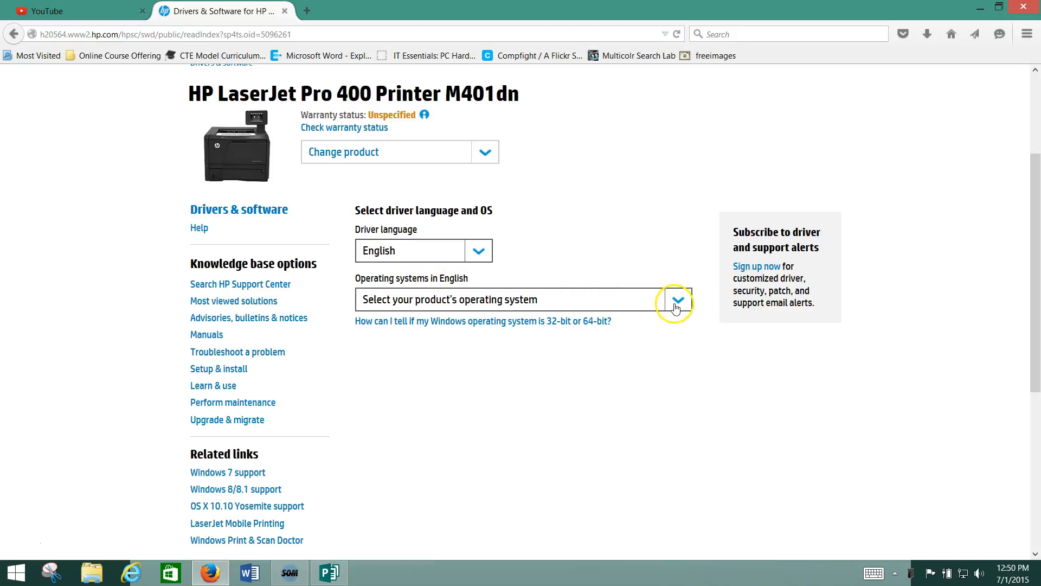
click(678, 299)
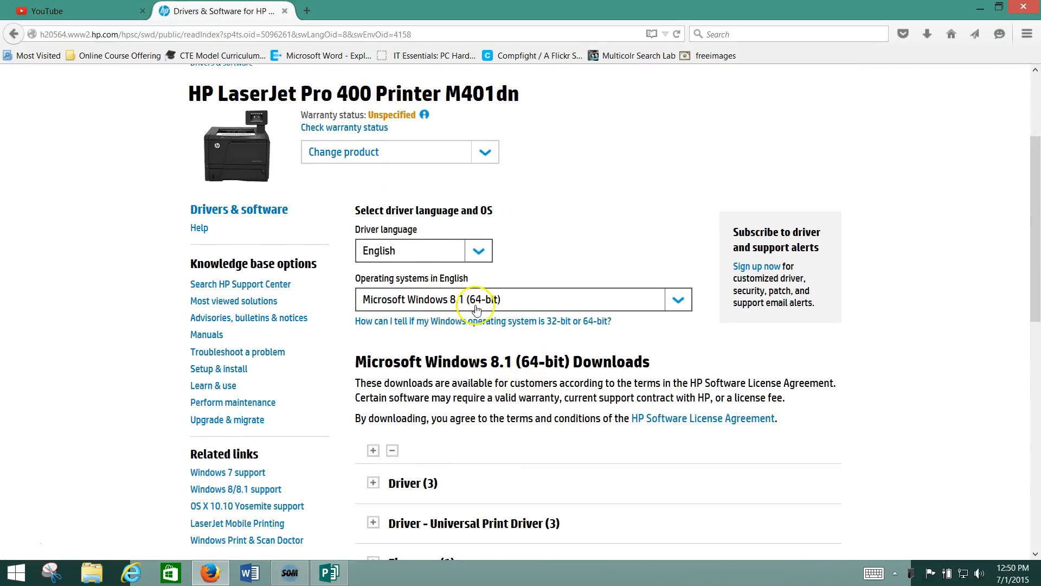
scroll(down, 3)
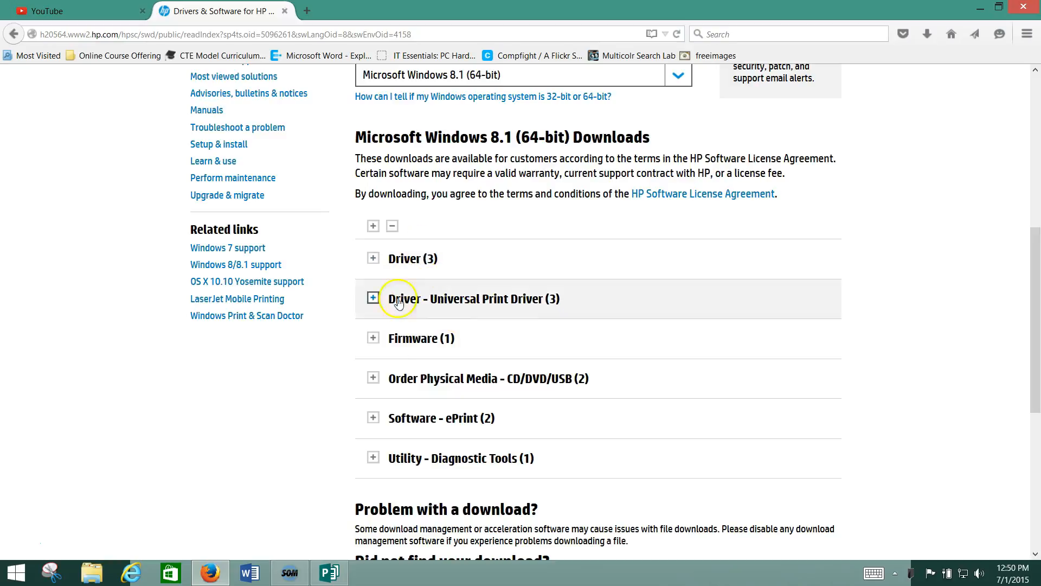
mouse_move(375, 326)
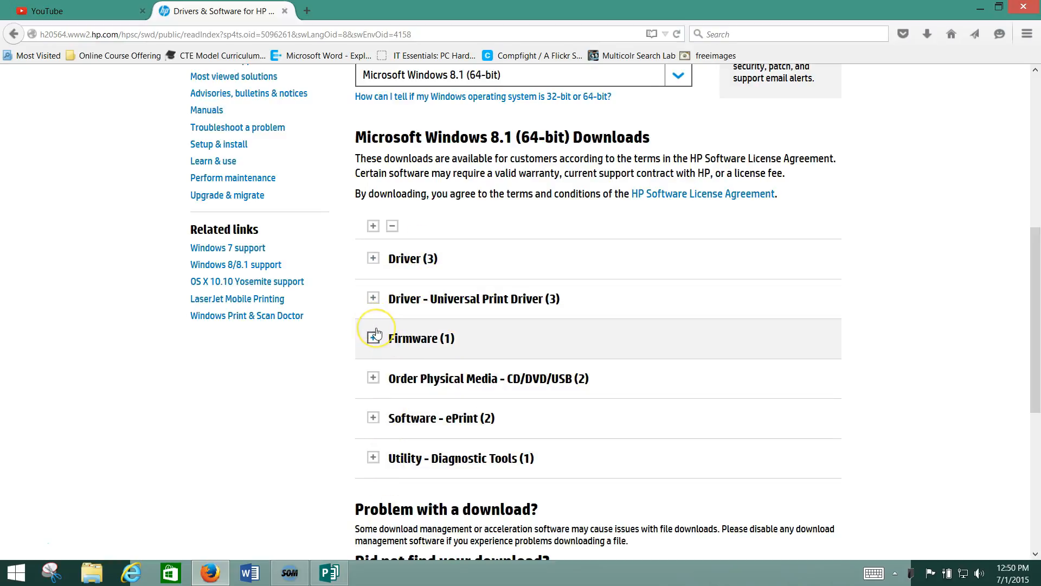
mouse_move(385, 458)
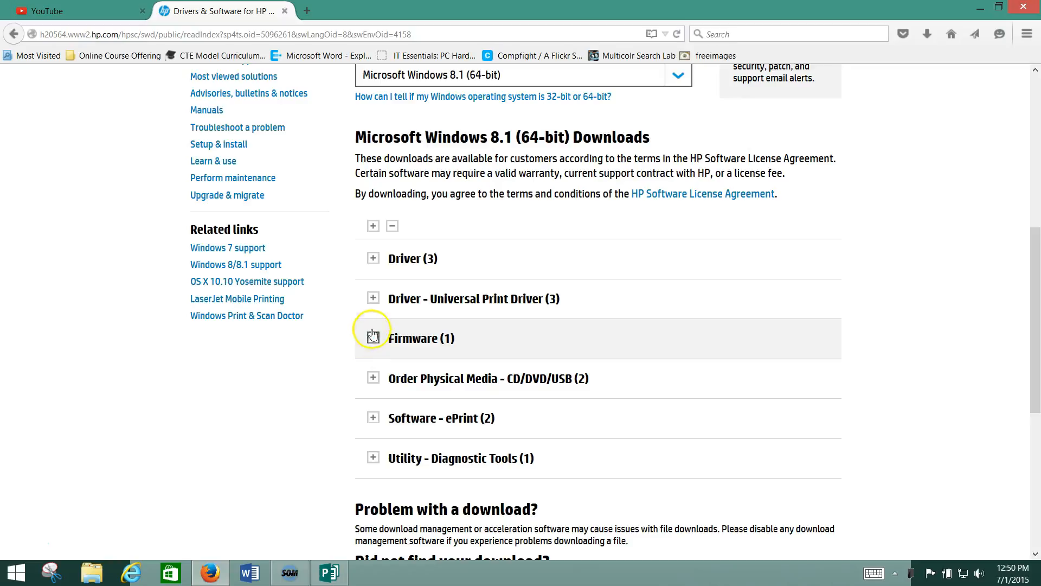
click(372, 258)
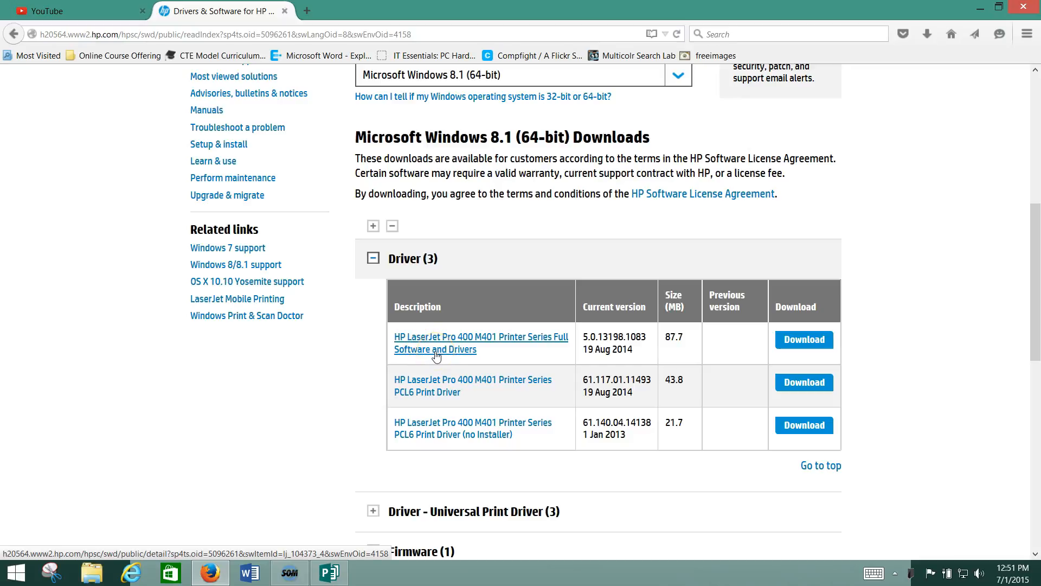
mouse_move(427, 386)
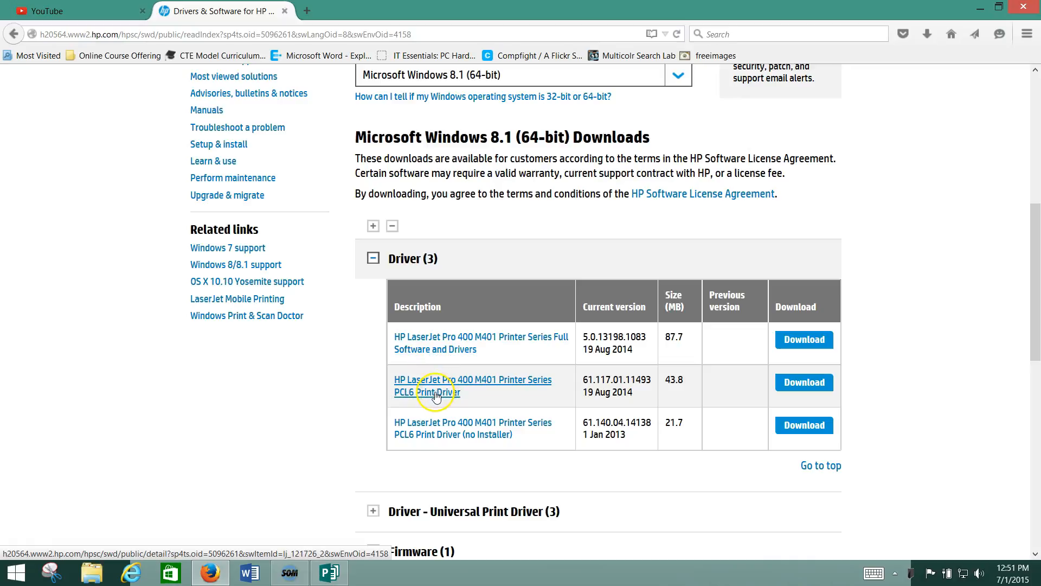
mouse_move(438, 360)
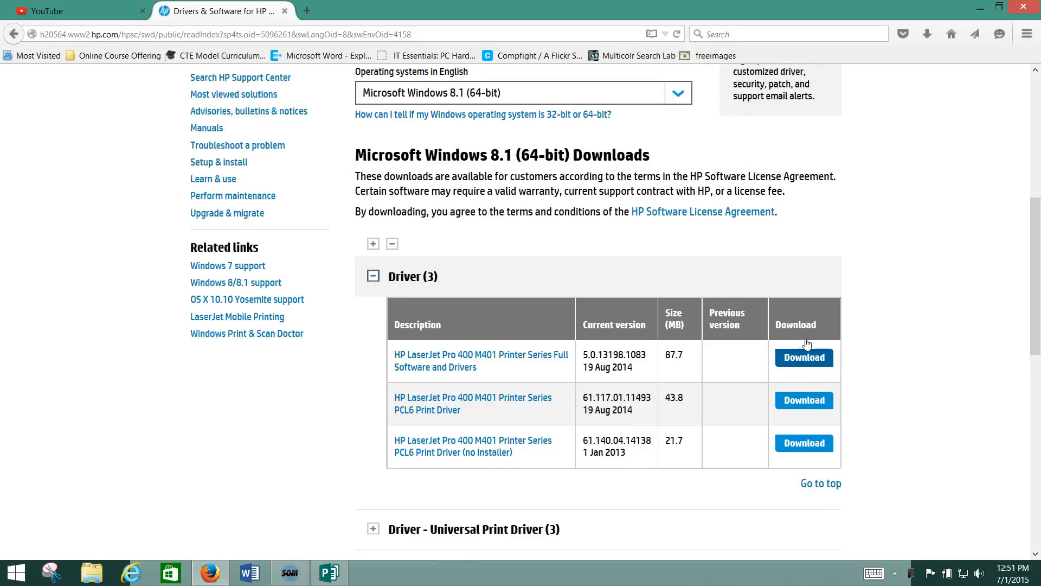
Scroll the HP Support Center page to view the expanded LaserJet Pro 400 M401 driver downloads.
scroll(up, 3)
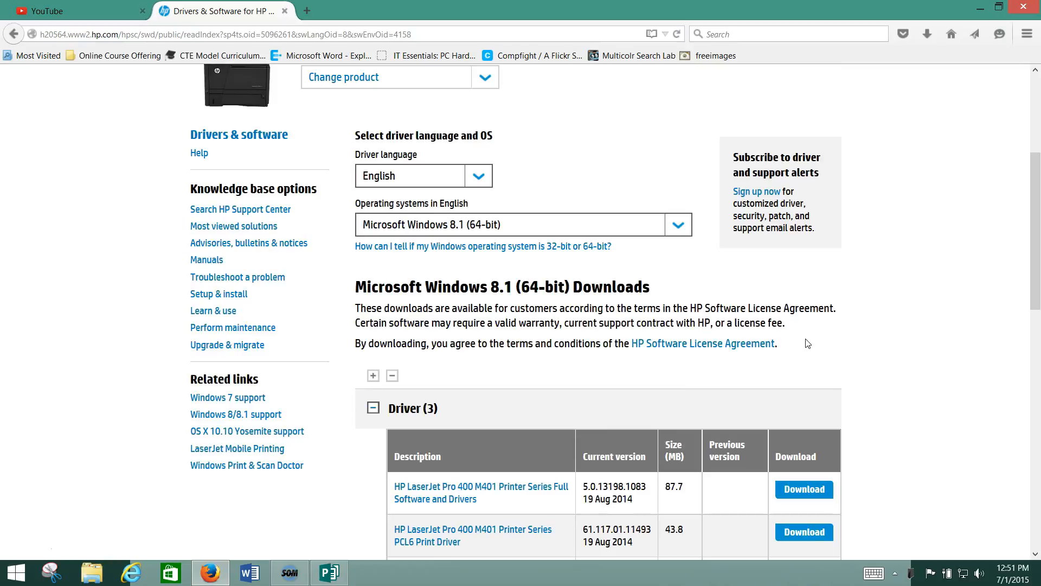